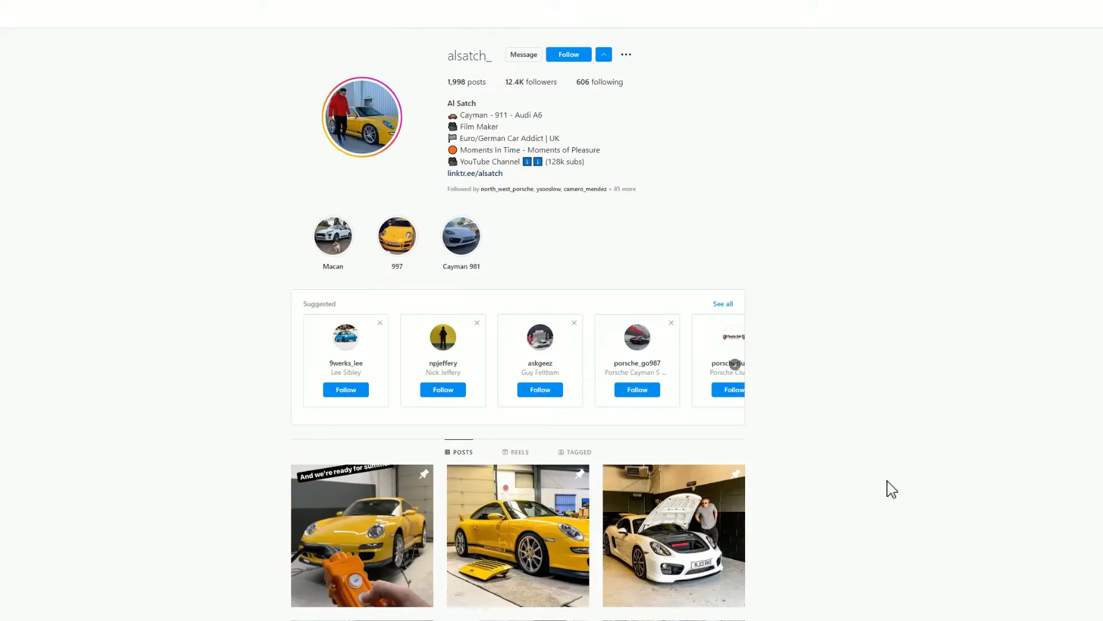
mouse_move(639, 97)
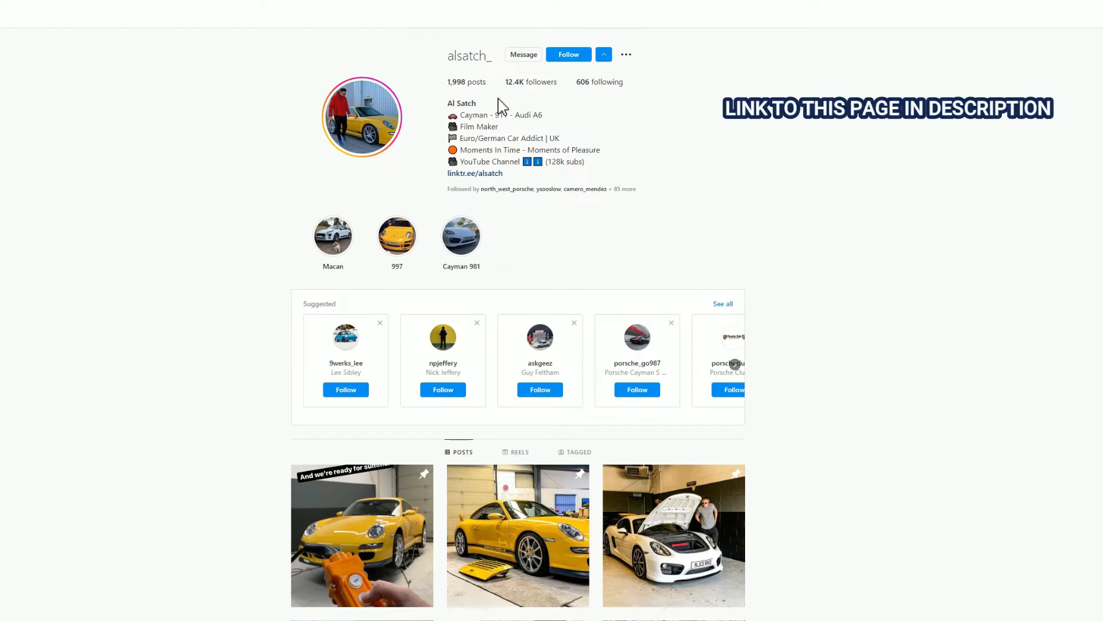
mouse_move(388, 205)
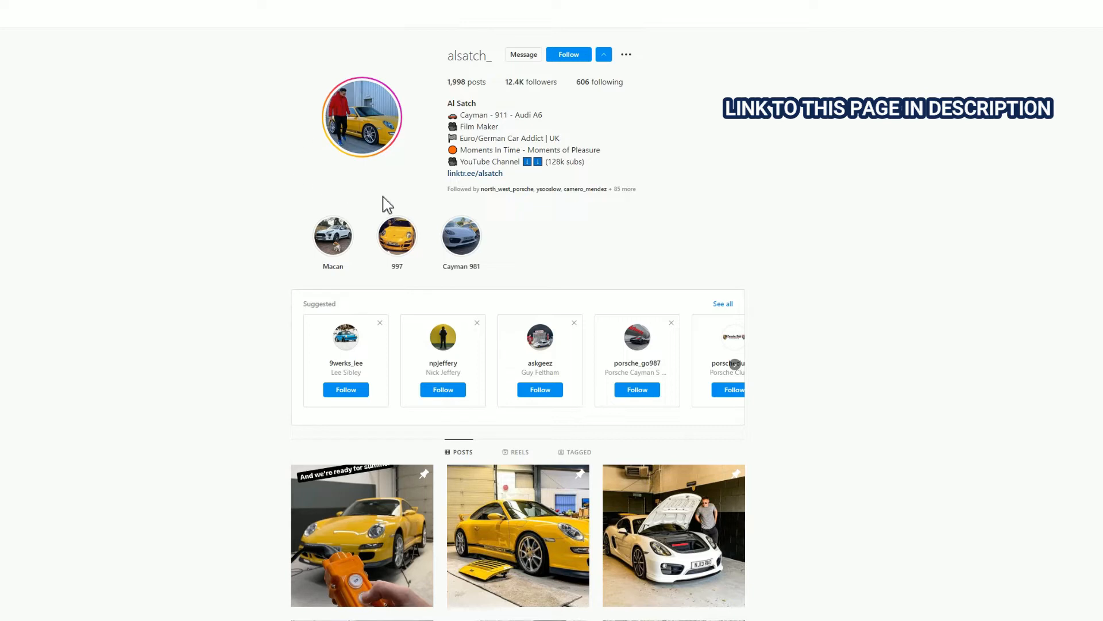
- Follow the Porsche and Audi enthusiast's Instagram profile and follow its linktree bio link
left_click(568, 54)
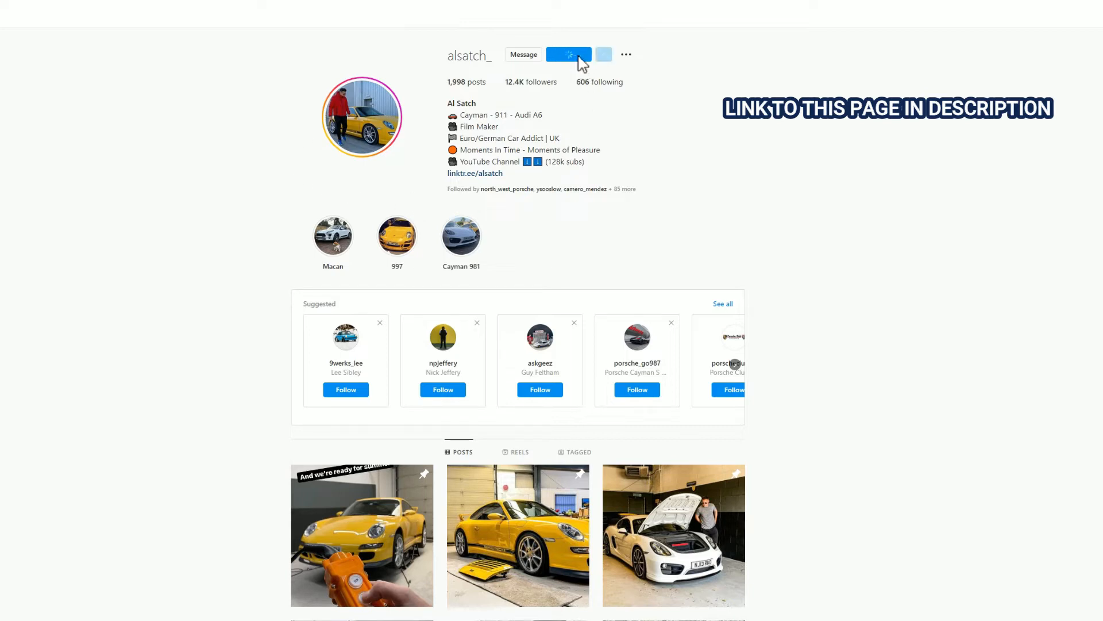
left_click(568, 54)
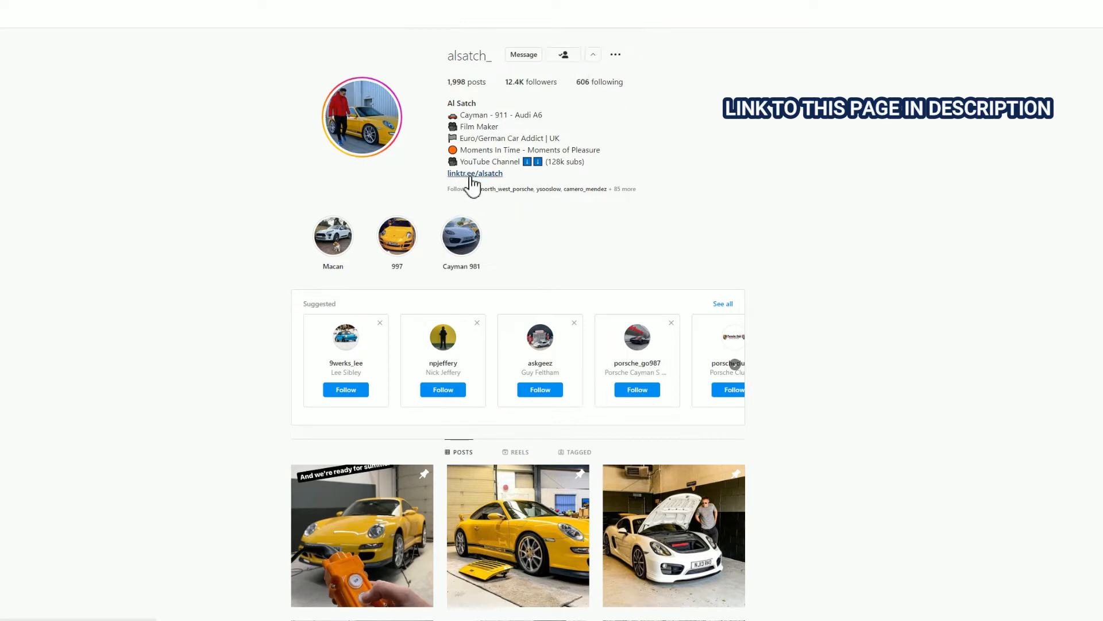
left_click(475, 173)
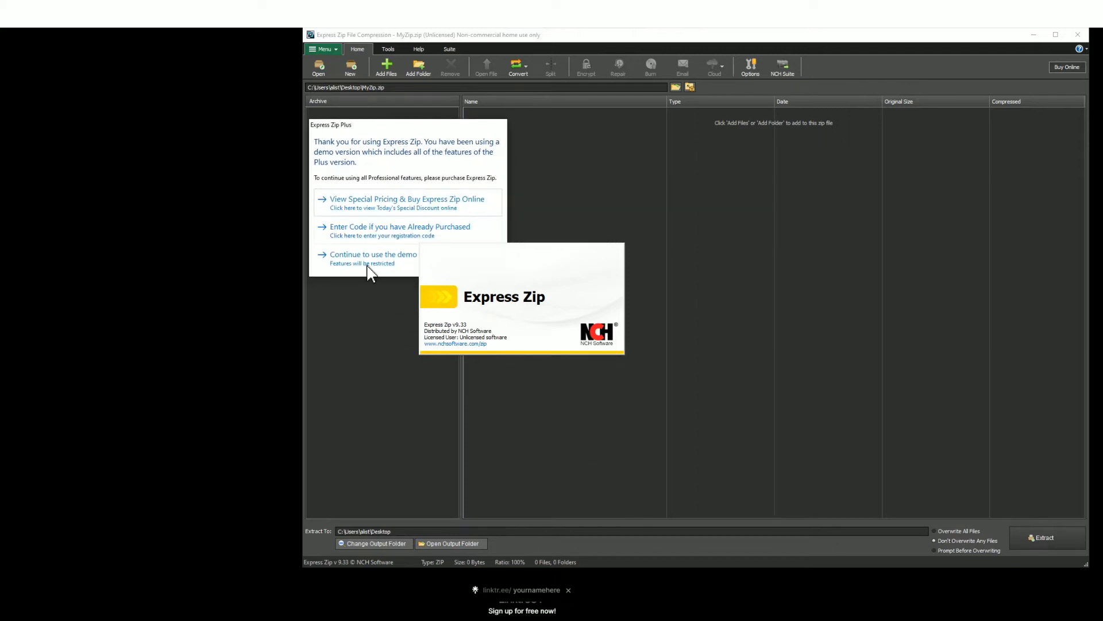
- Continue in demo mode, extract the iCarsoft MSDIAG PC client kit archive and show its output folder
left_click(373, 254)
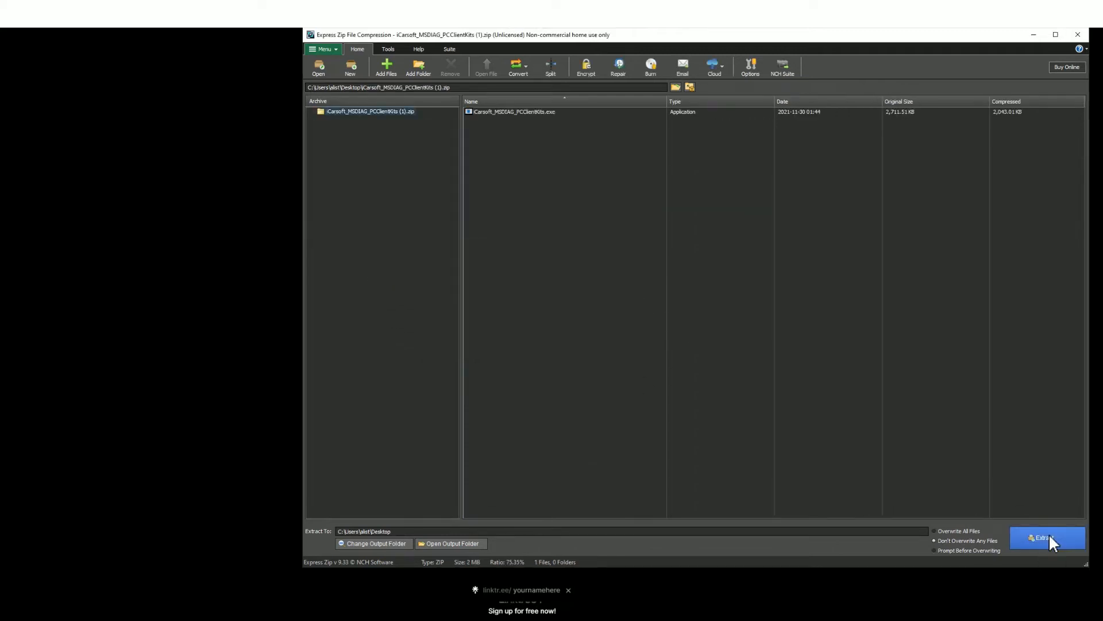
left_click(1047, 536)
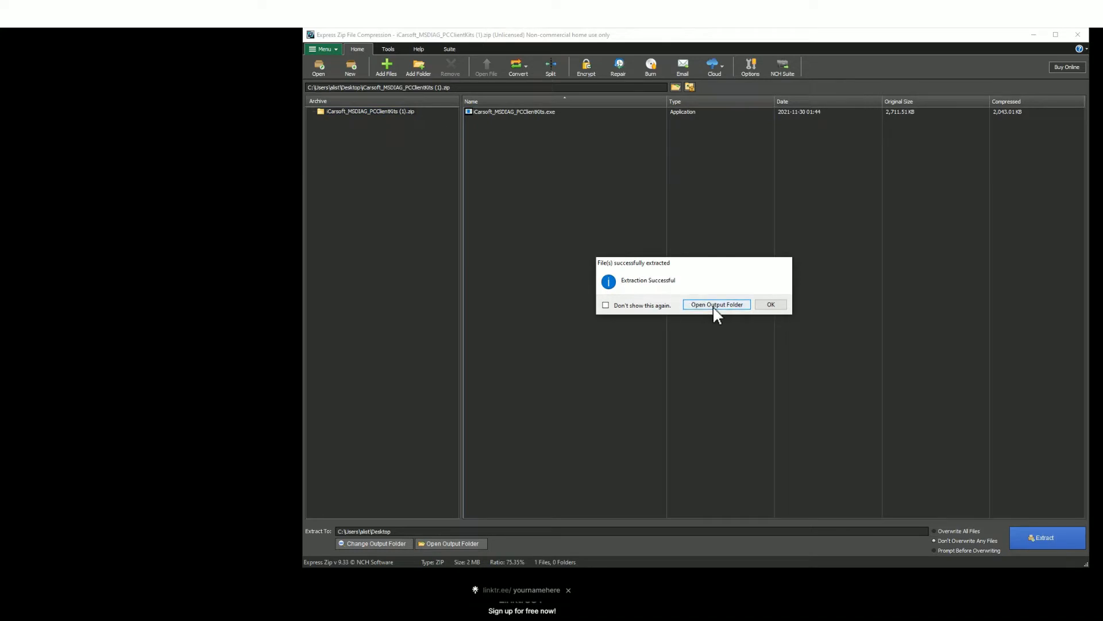
left_click(716, 304)
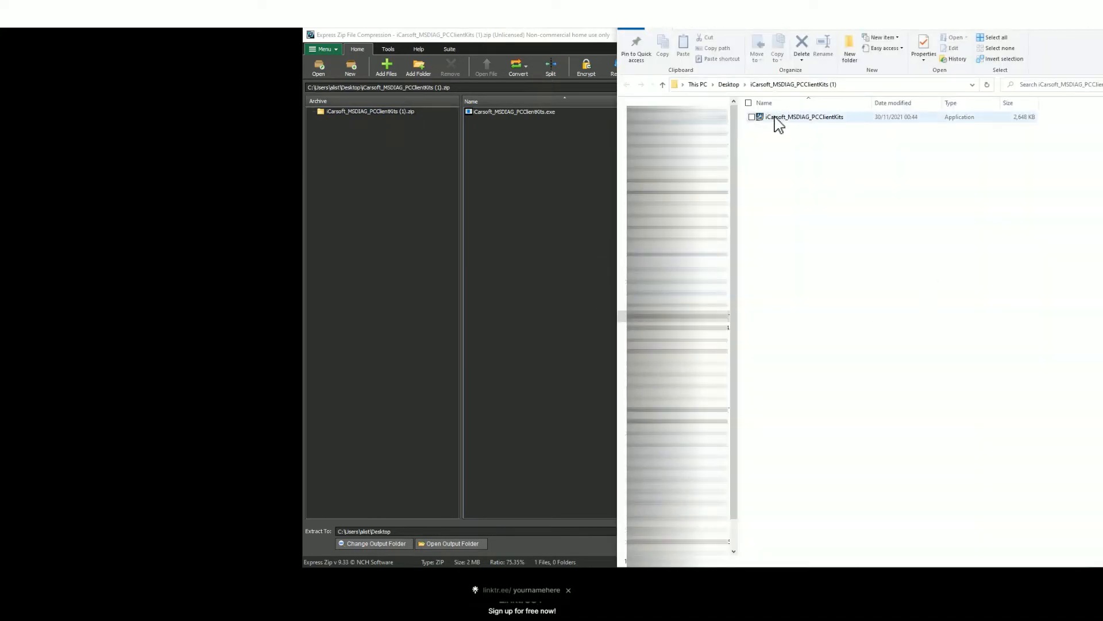
mouse_move(803, 117)
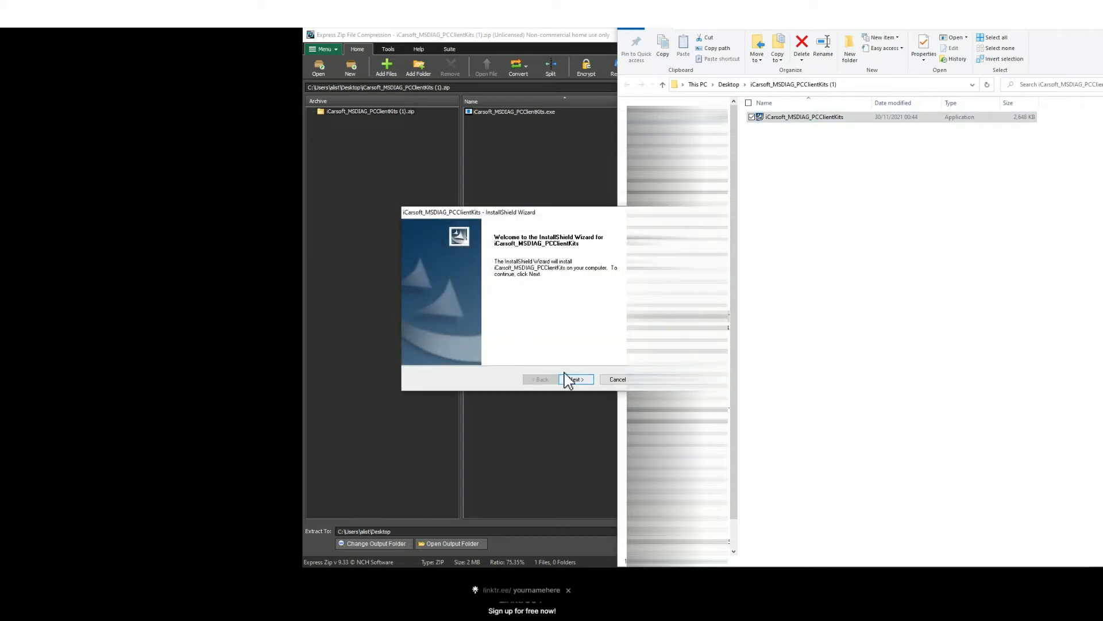
- Install the iCarsoft MSDIAG PC client kit to the default destination folder and finish the wizard
left_click(575, 379)
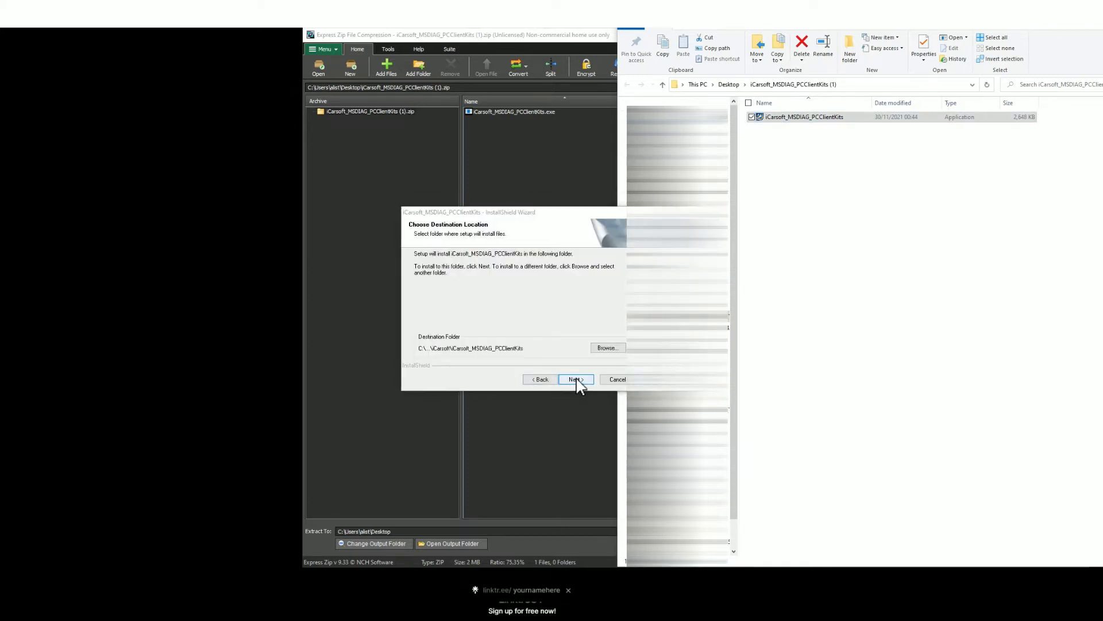
left_click(575, 379)
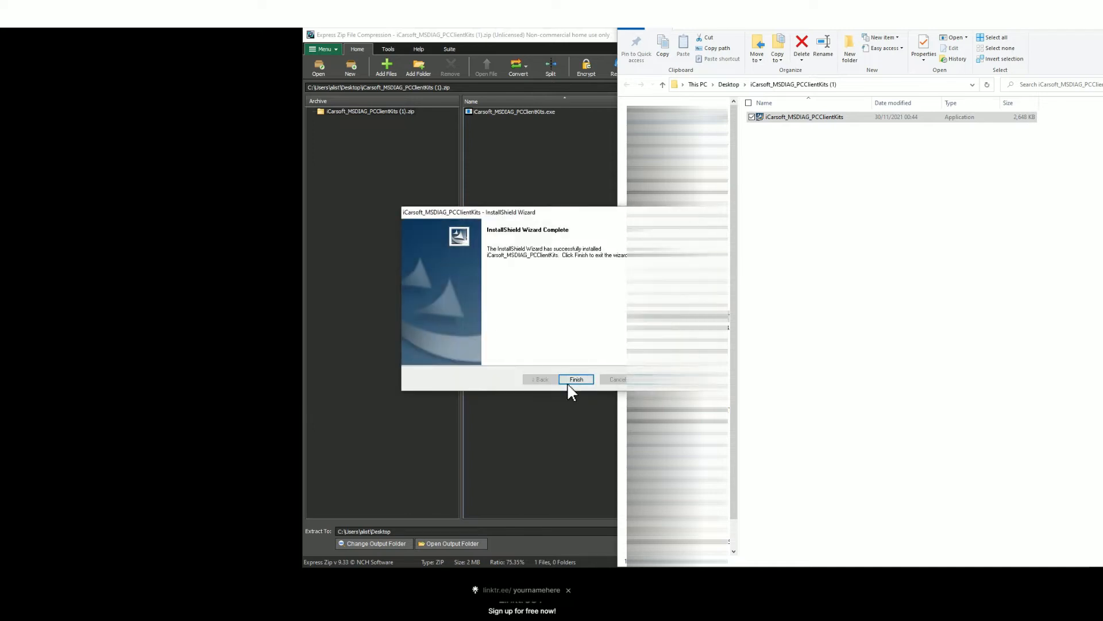
left_click(575, 379)
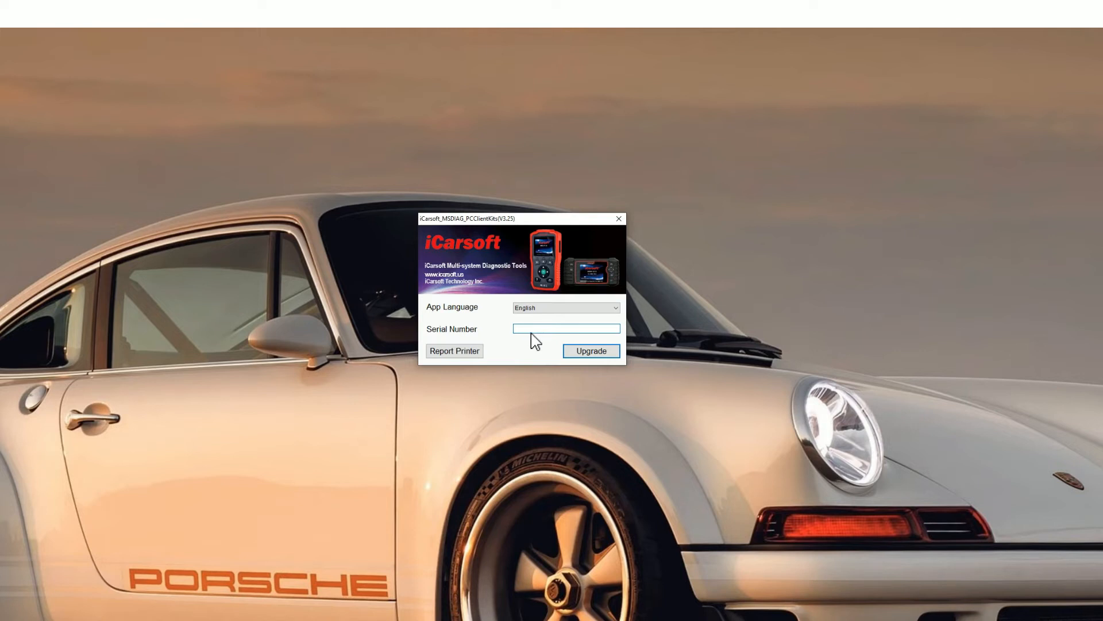
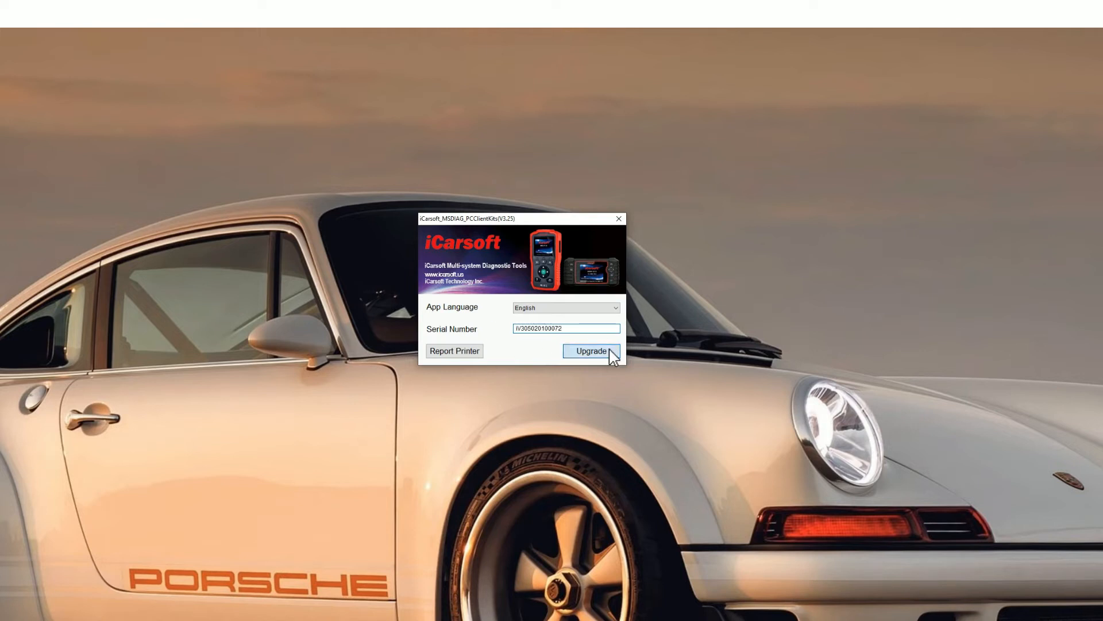
left_click(589, 352)
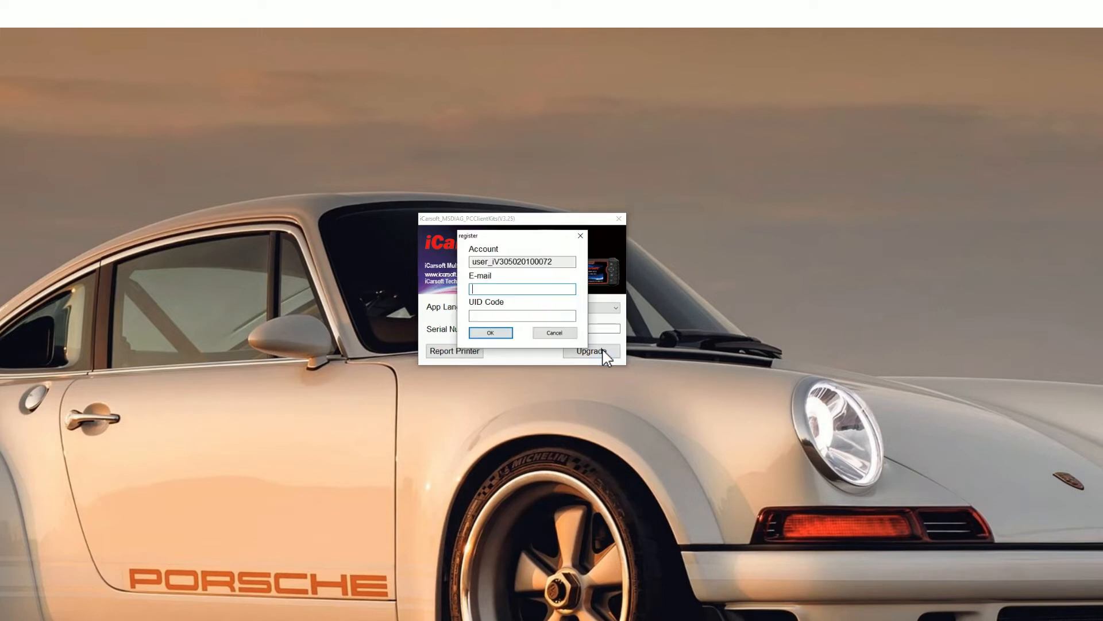
type("e")
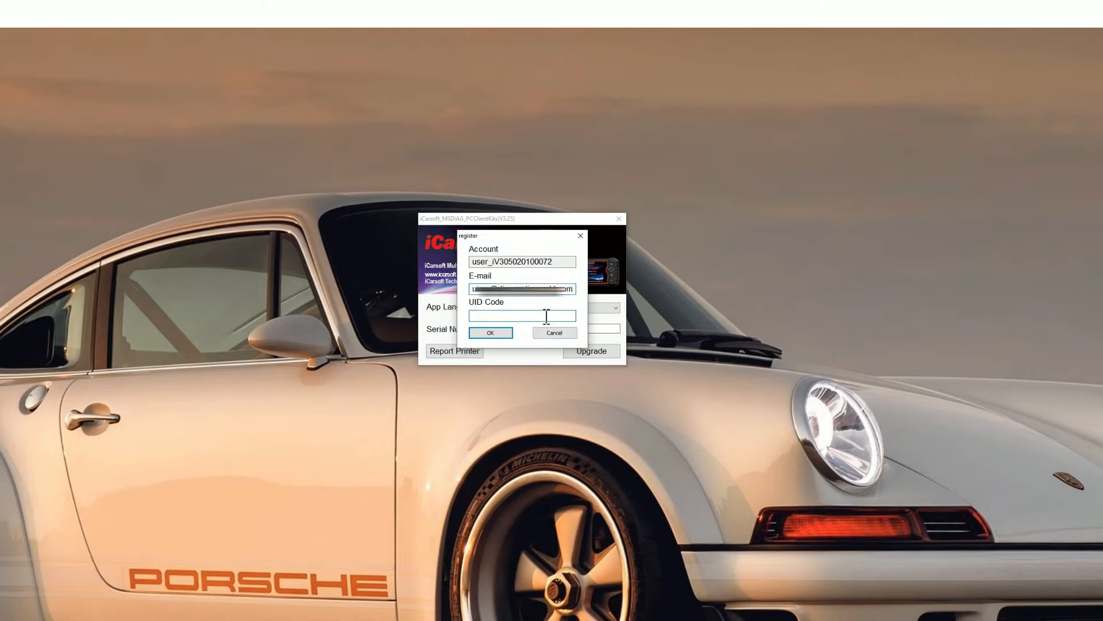
left_click(520, 315)
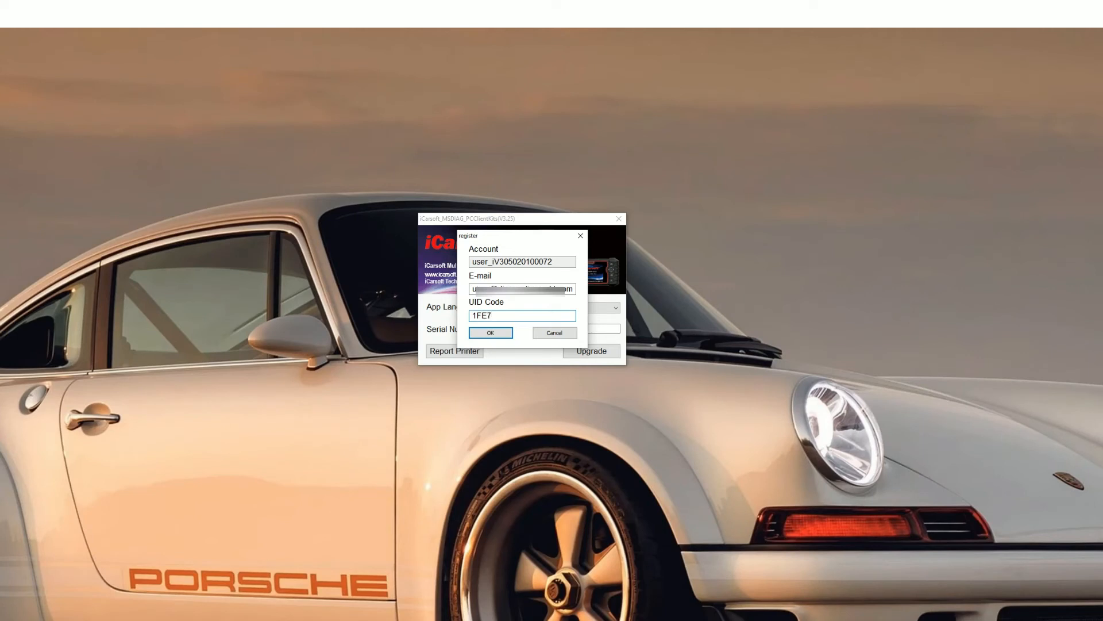
left_click(491, 332)
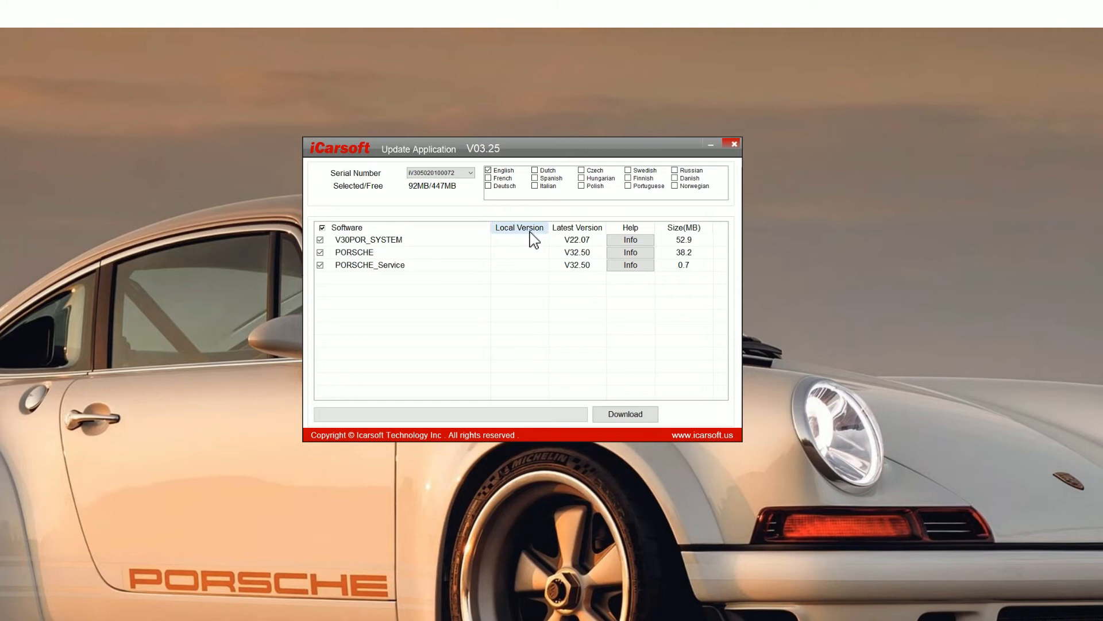
mouse_move(506, 243)
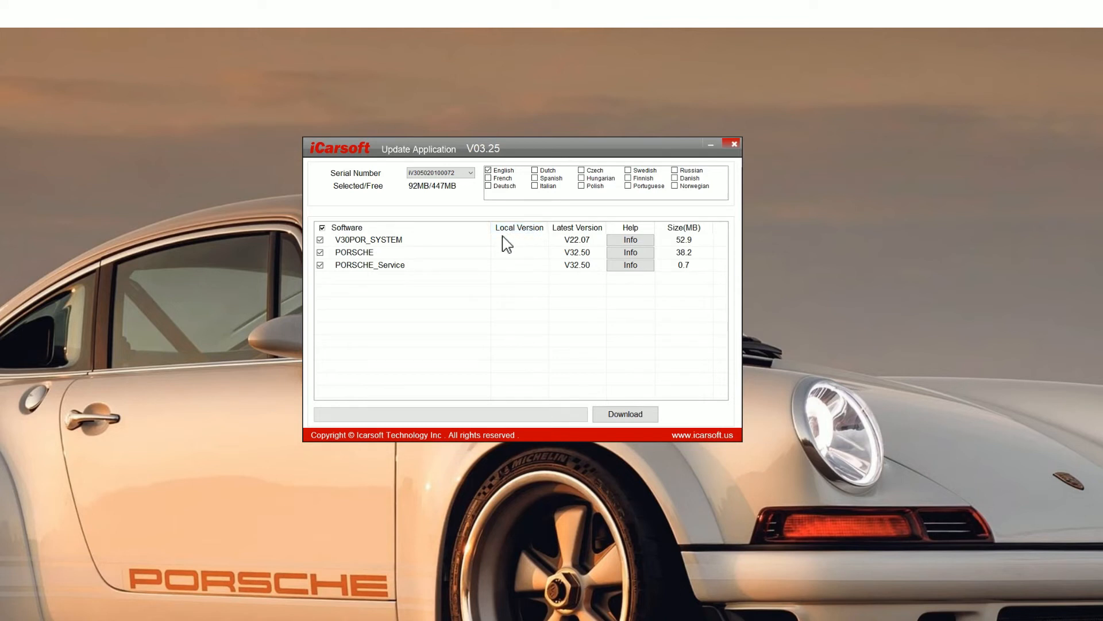
mouse_move(503, 209)
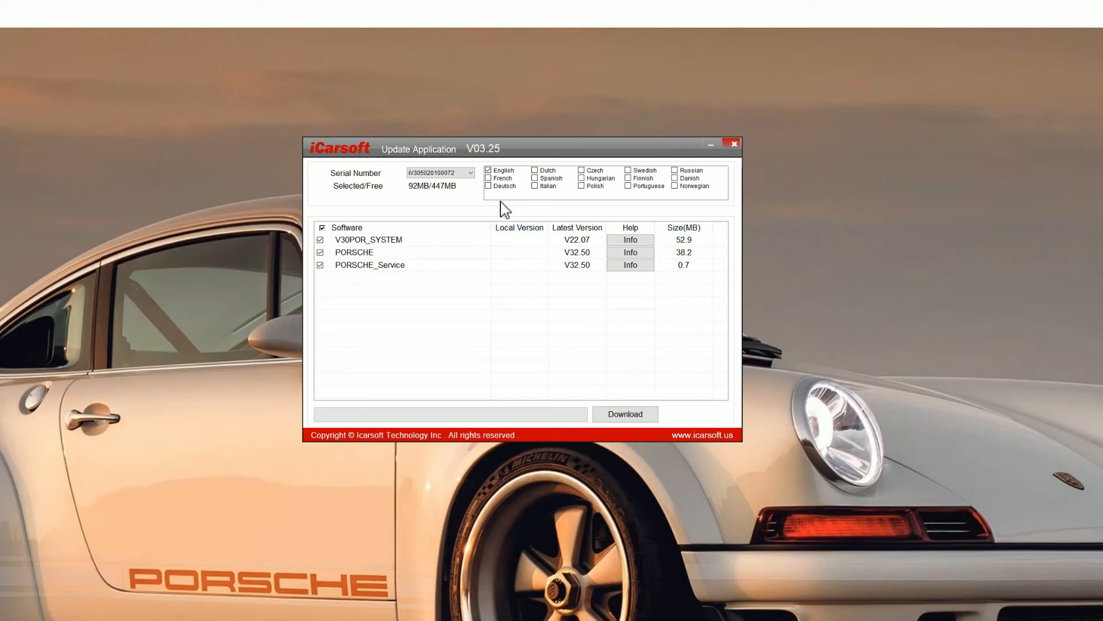
mouse_move(442, 256)
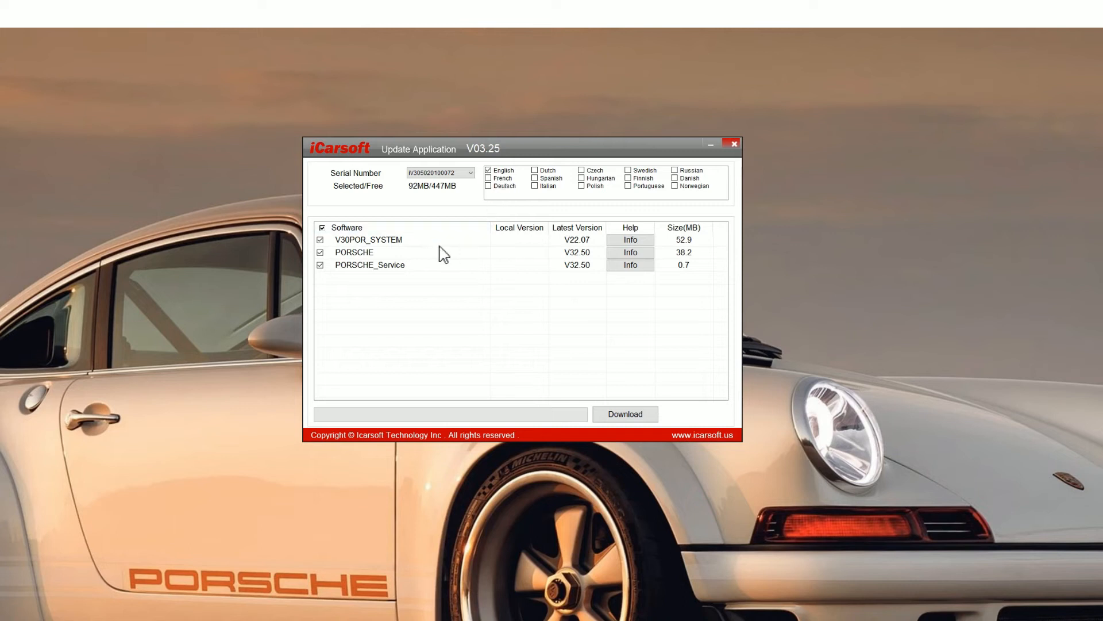
mouse_move(368, 246)
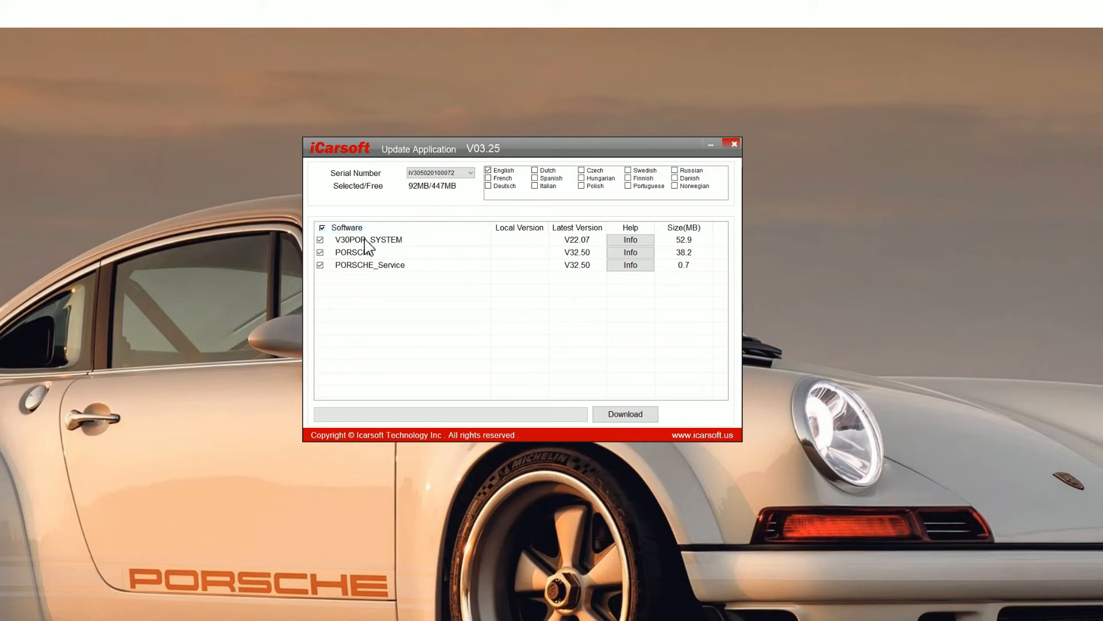
mouse_move(560, 263)
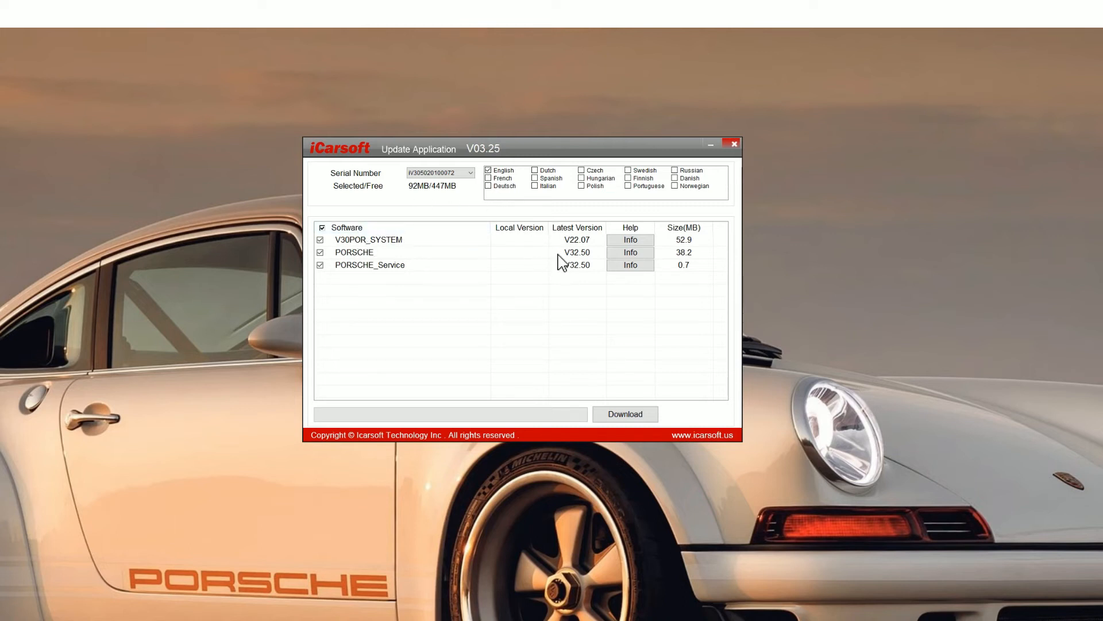
mouse_move(513, 259)
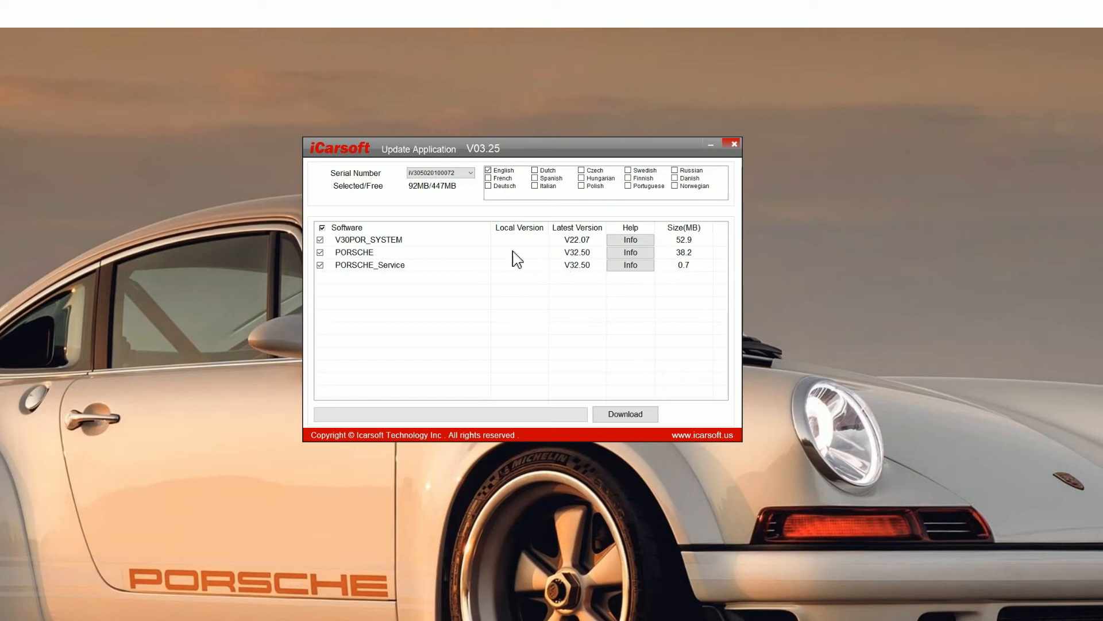
mouse_move(467, 211)
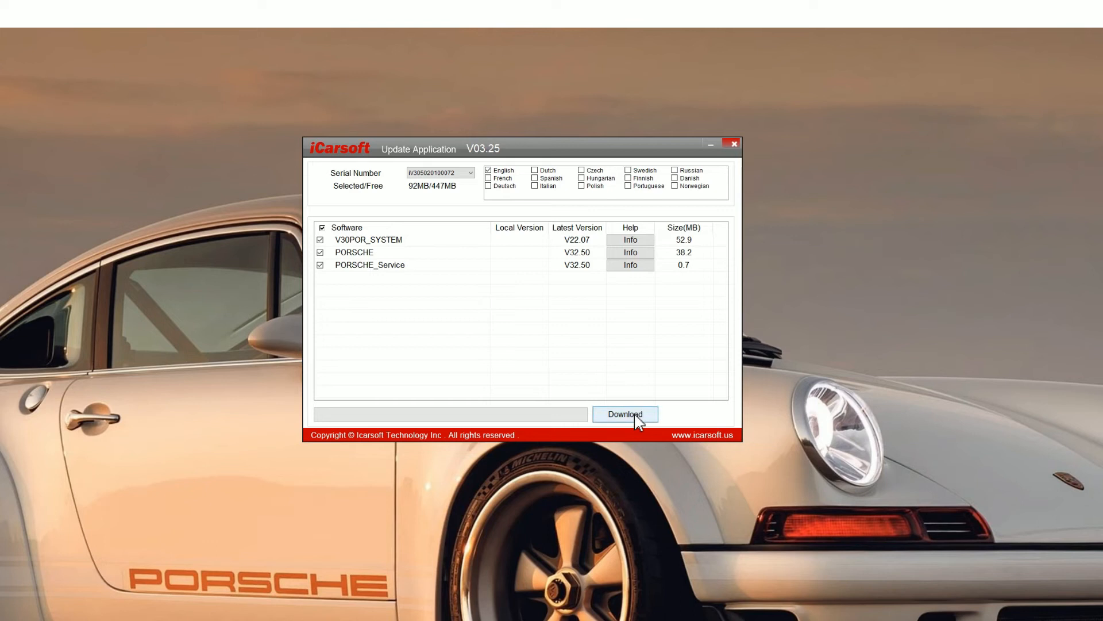
- Download the three checked Porsche packages, agreeing to clear all data on the TF card
left_click(624, 413)
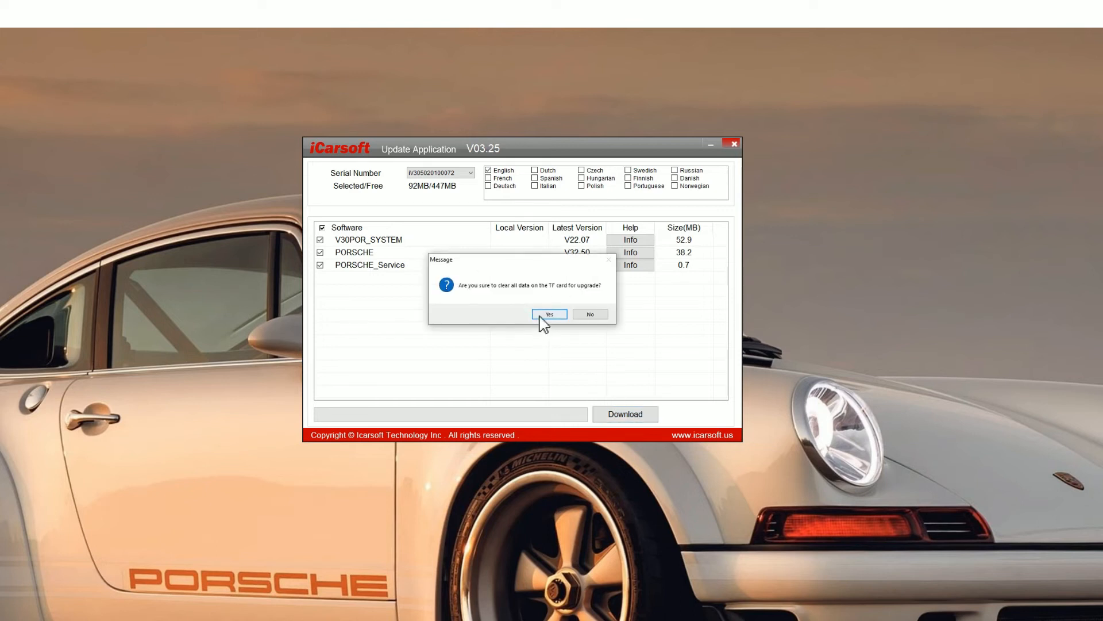
left_click(548, 314)
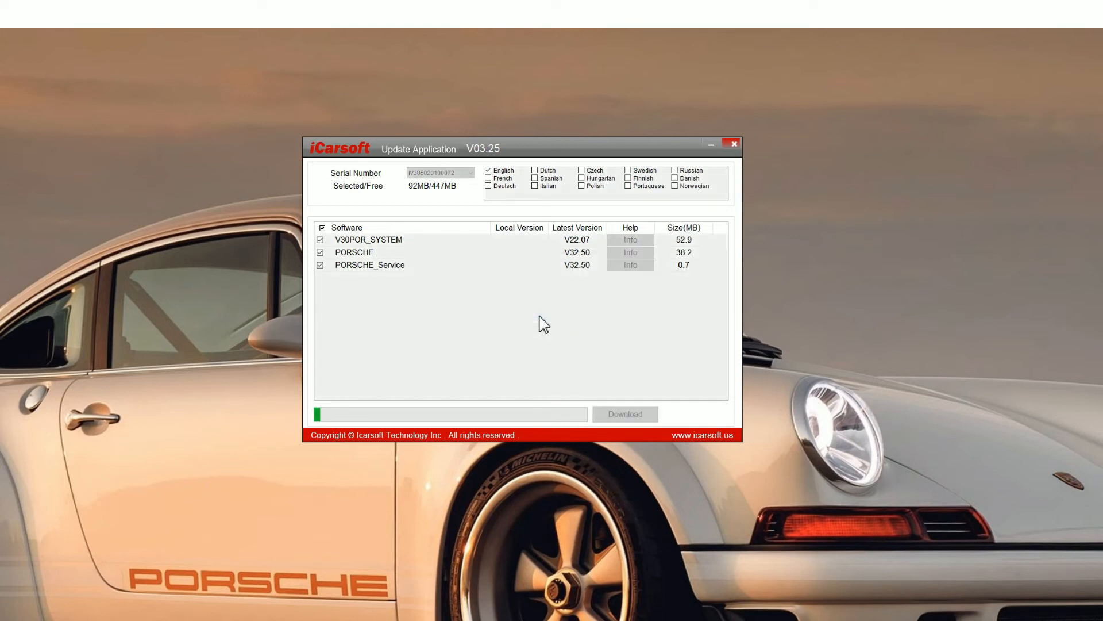
mouse_move(517, 420)
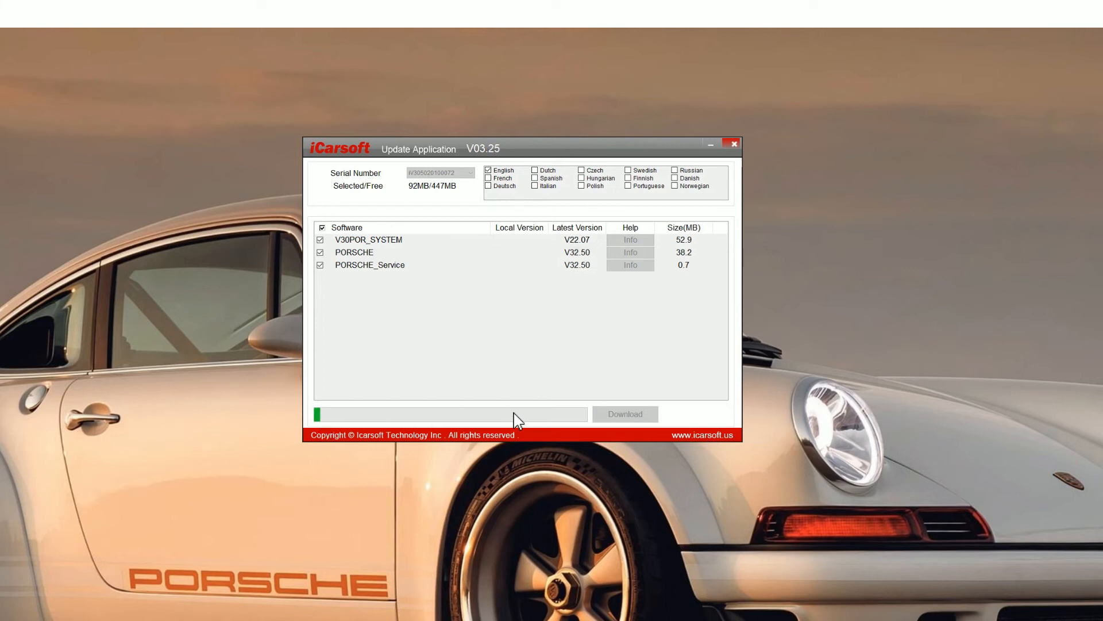
mouse_move(331, 409)
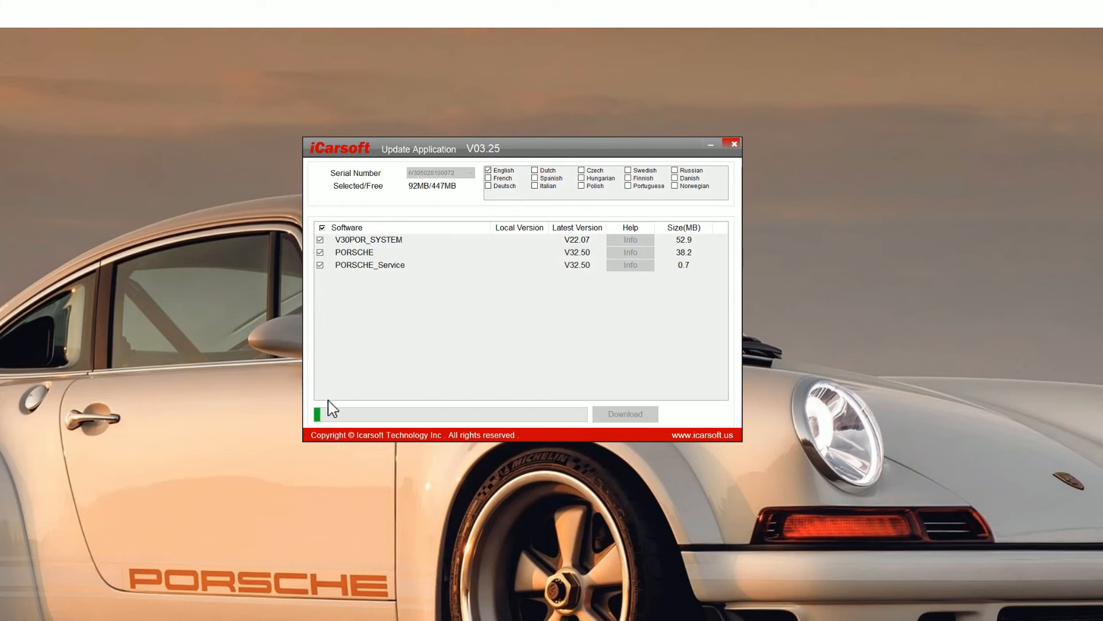
mouse_move(393, 399)
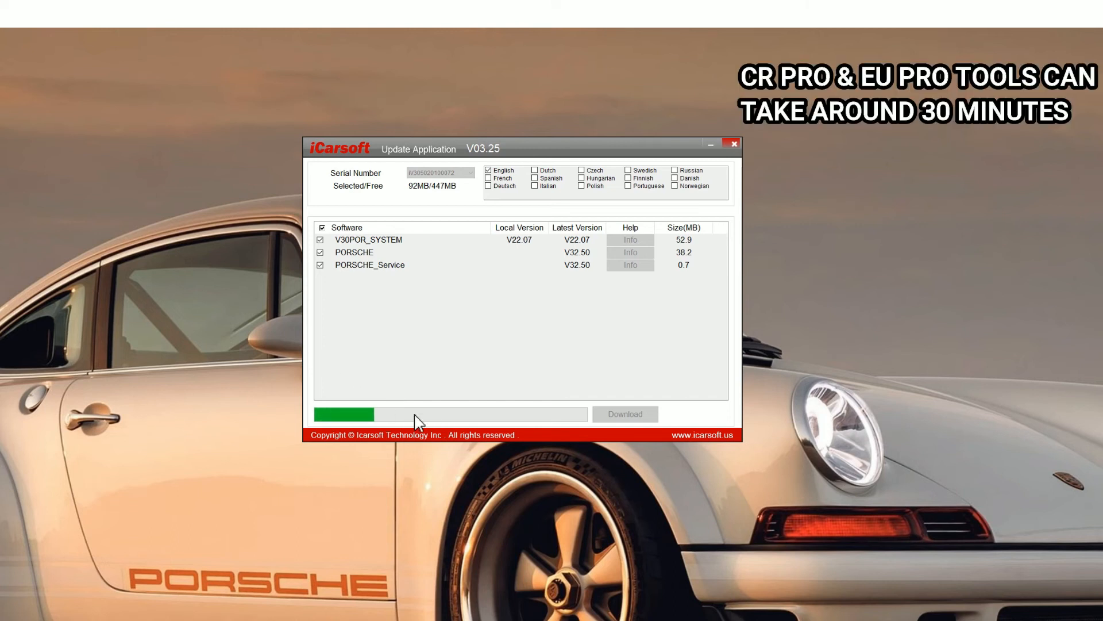
mouse_move(492, 357)
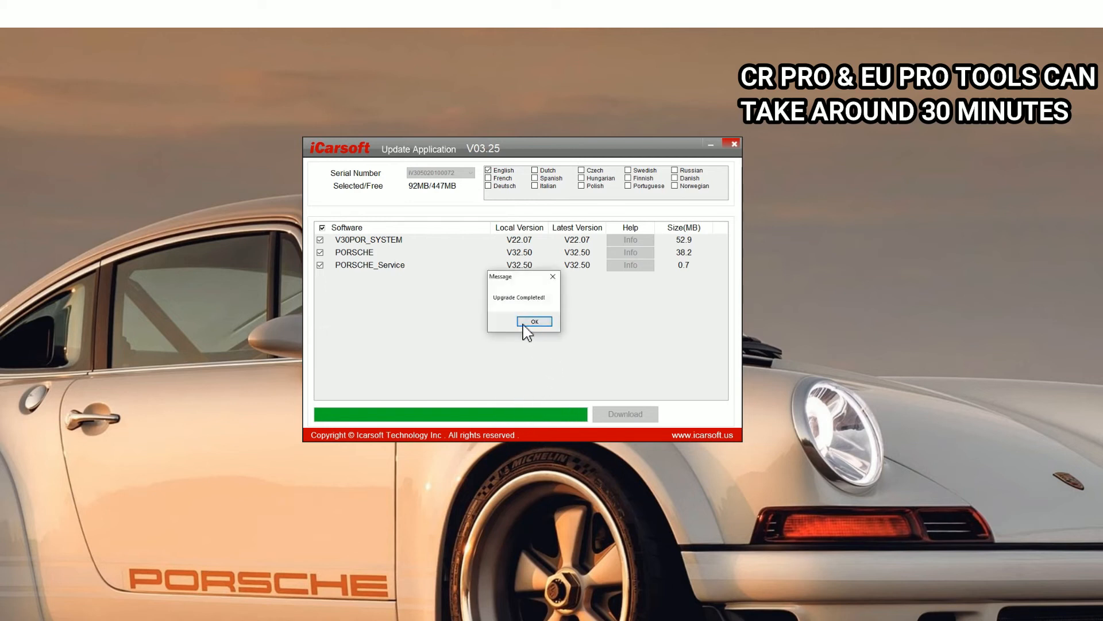
mouse_move(501, 318)
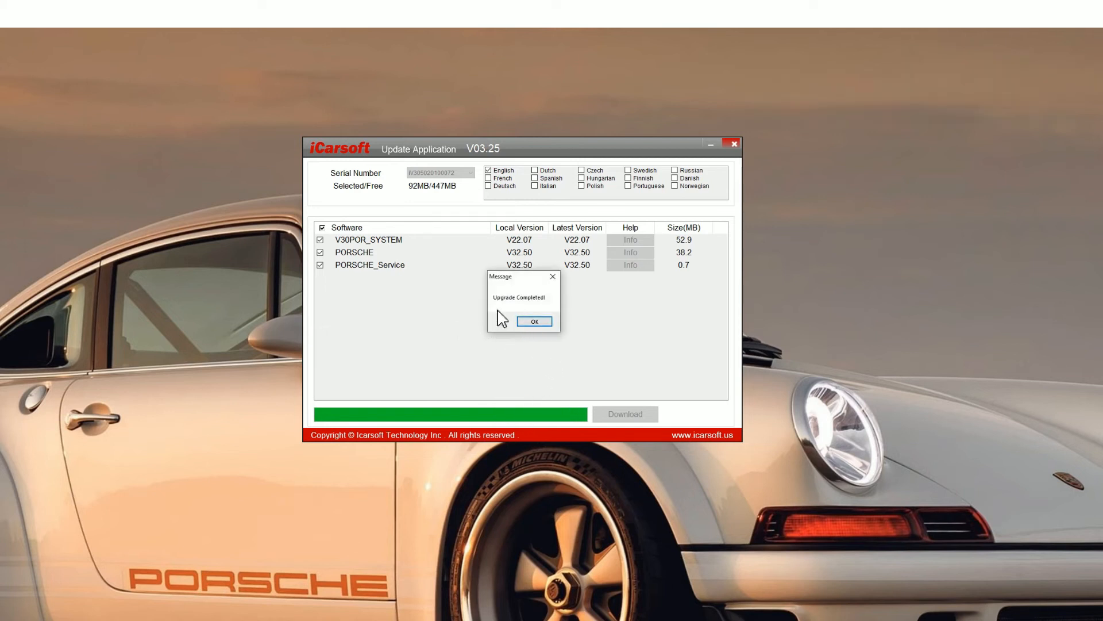
- Acknowledge the Upgrade Completed message once all Porsche local versions match the latest
left_click(535, 321)
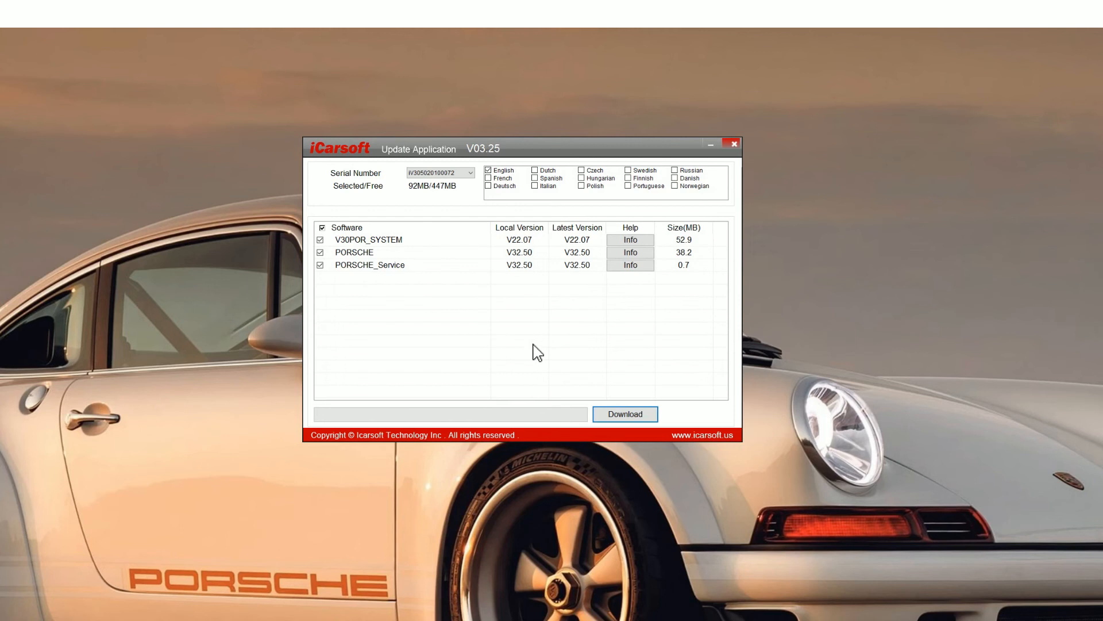
mouse_move(596, 308)
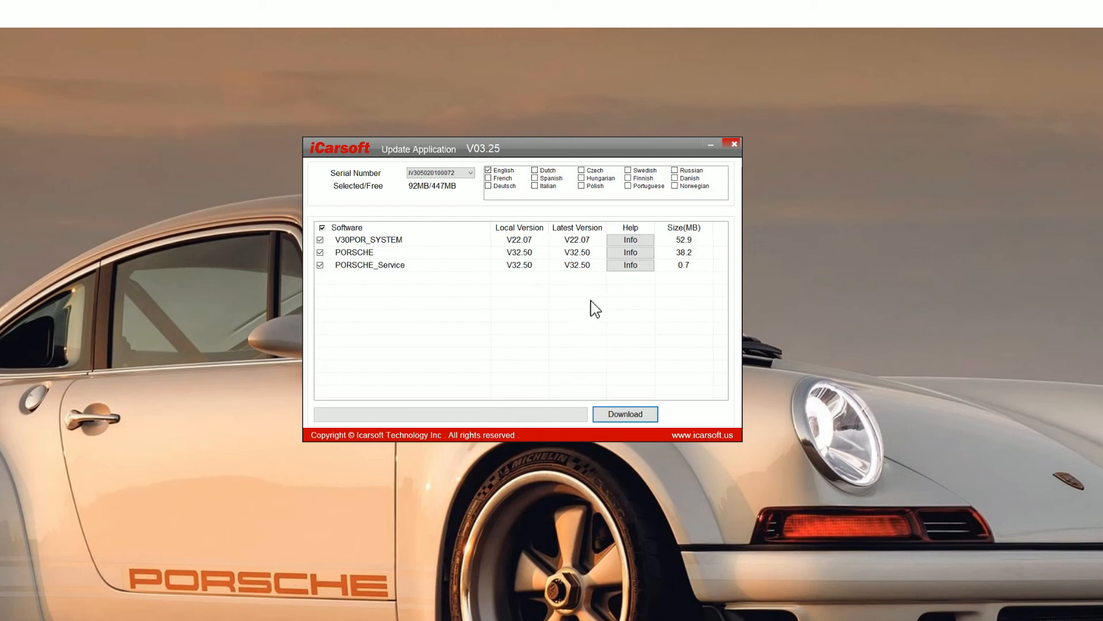
mouse_move(590, 196)
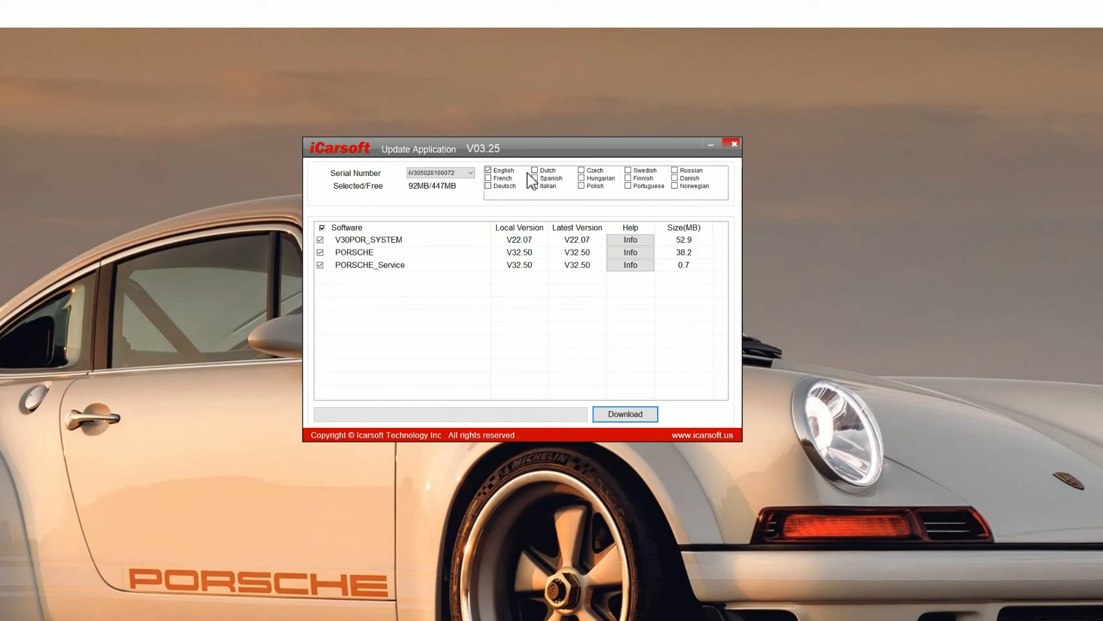
mouse_move(651, 151)
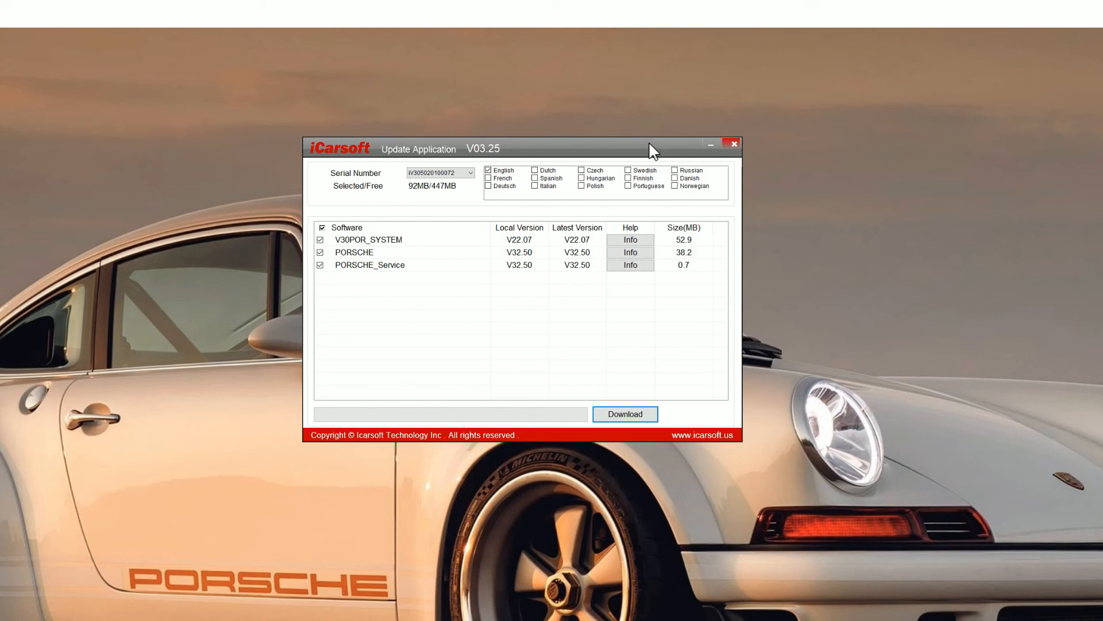
- Close the updater window, bringing up the 'Are you sure to quit?' confirmation
left_click(734, 144)
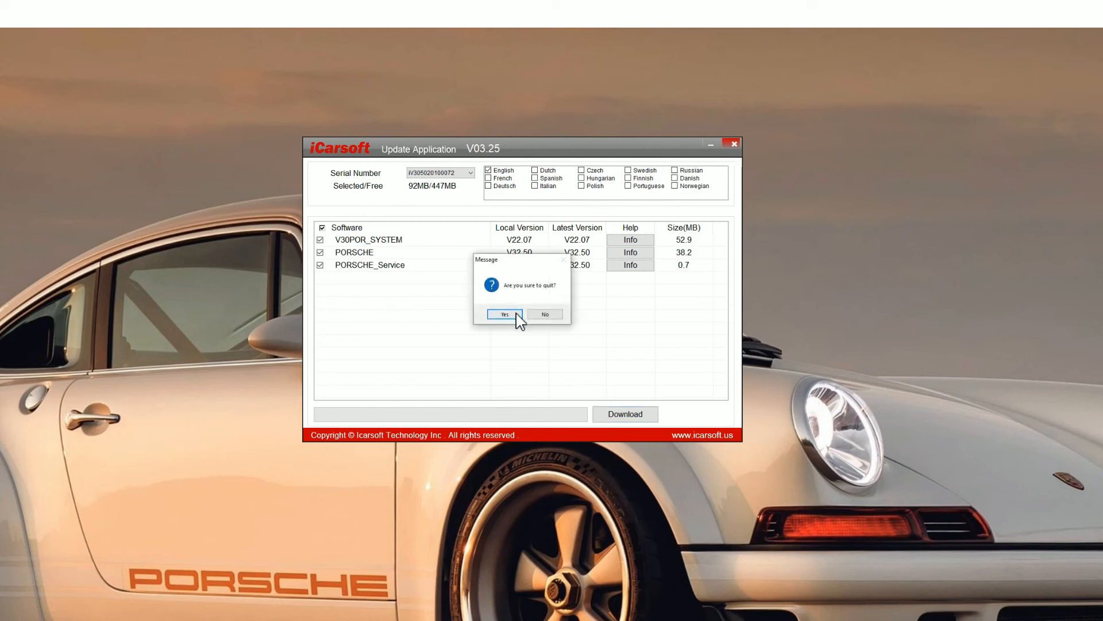